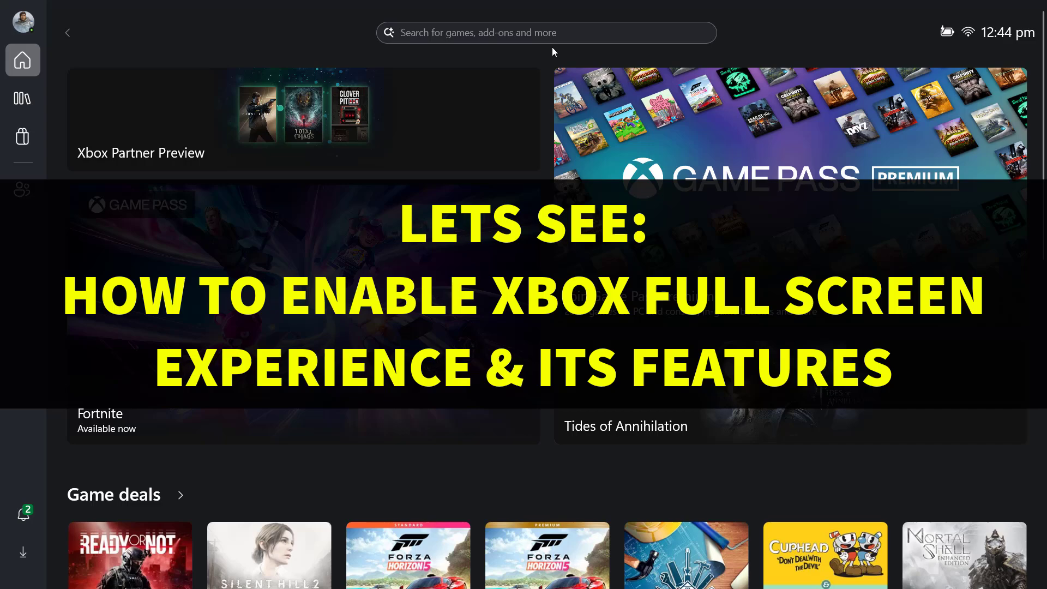
# Step: Select the Dev Channel radio button in the Windows Insider Programme settings
pyautogui.click(23, 22)
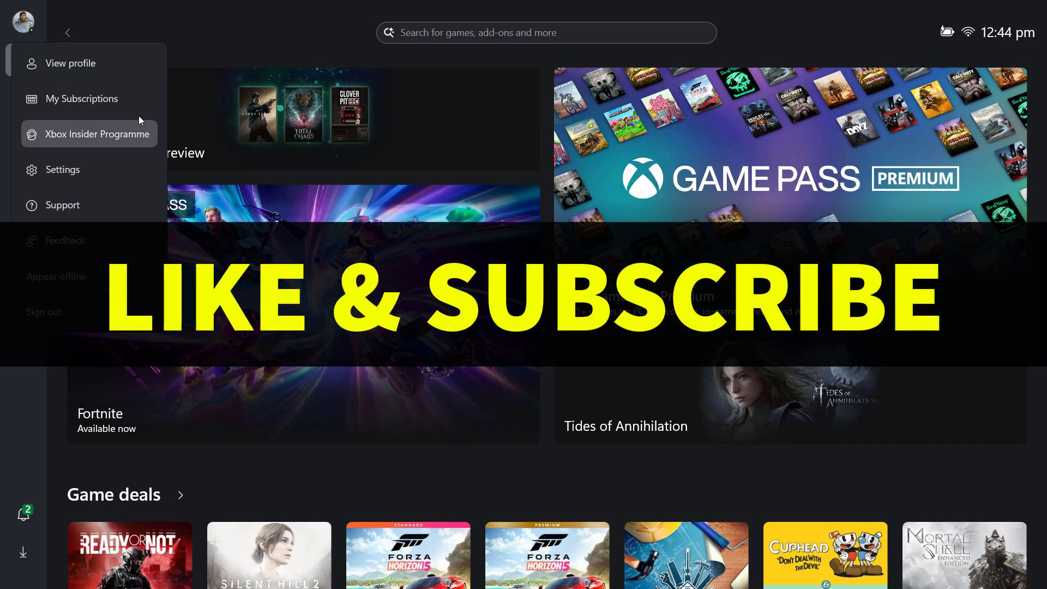
pyautogui.click(22, 21)
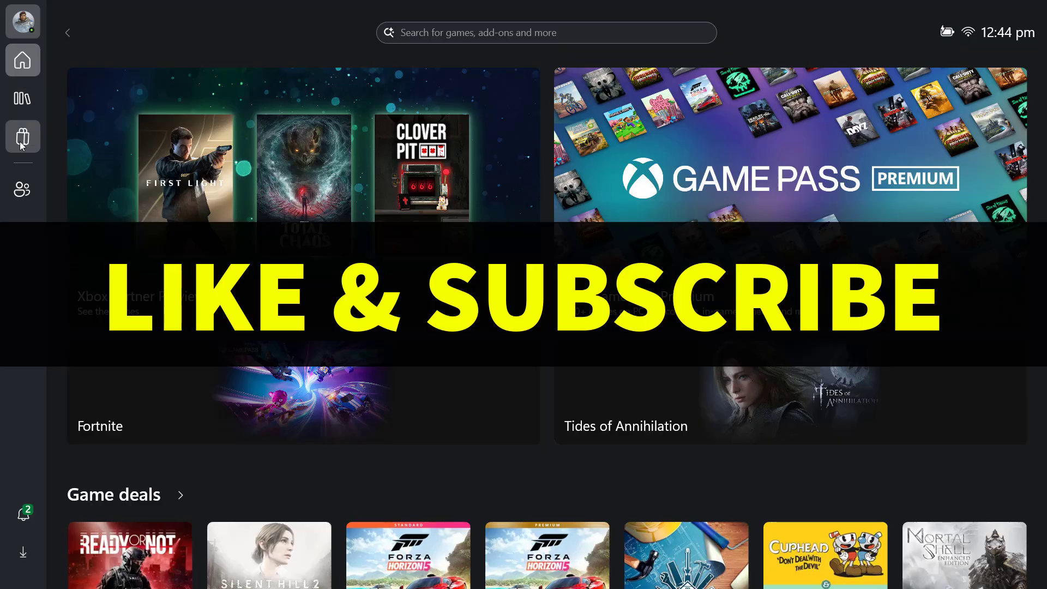
pyautogui.click(22, 137)
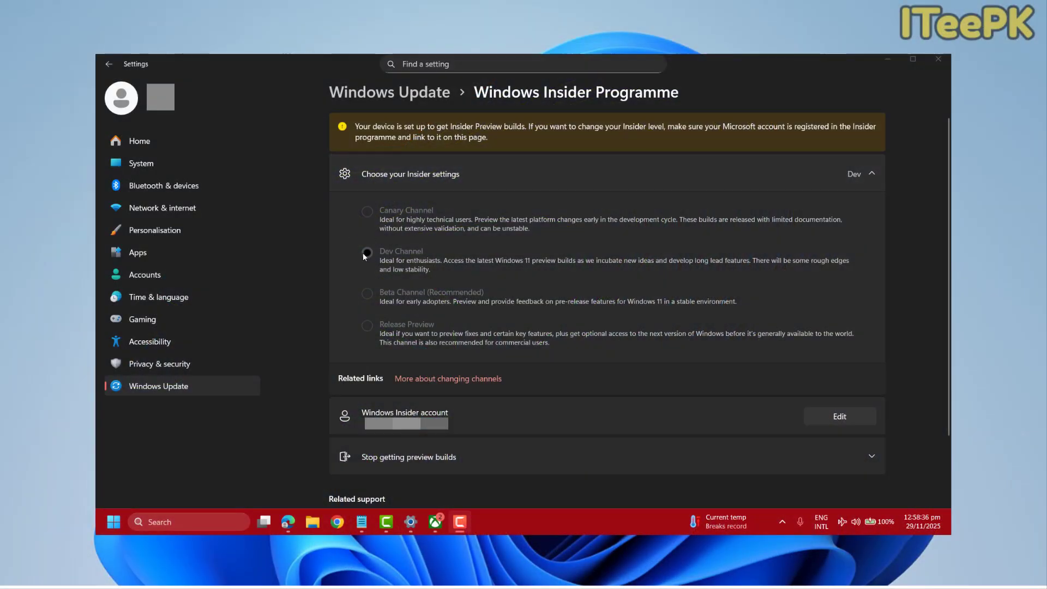
pyautogui.click(367, 252)
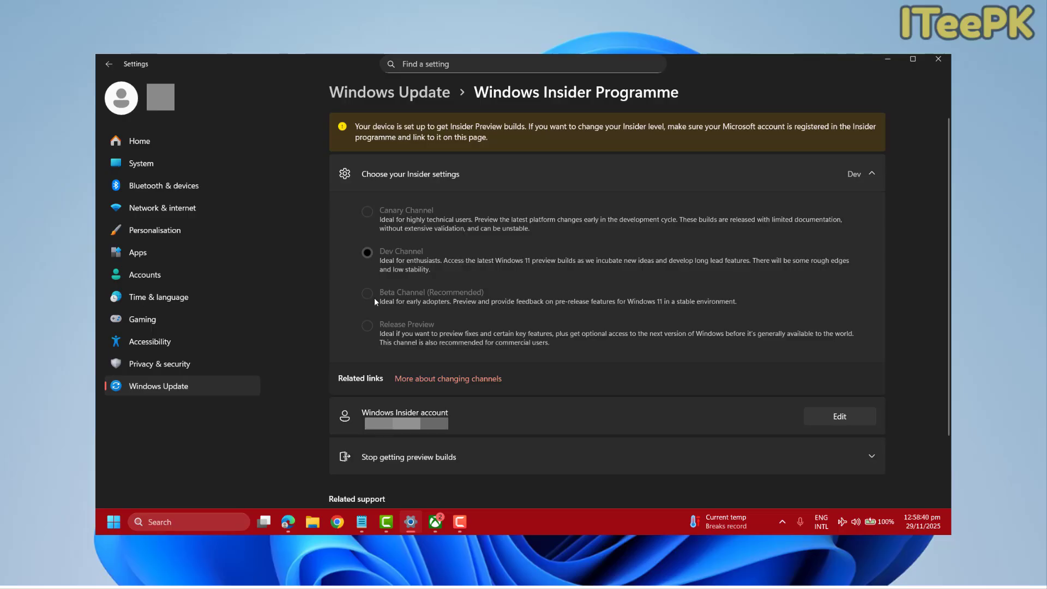
pyautogui.moveTo(572, 309)
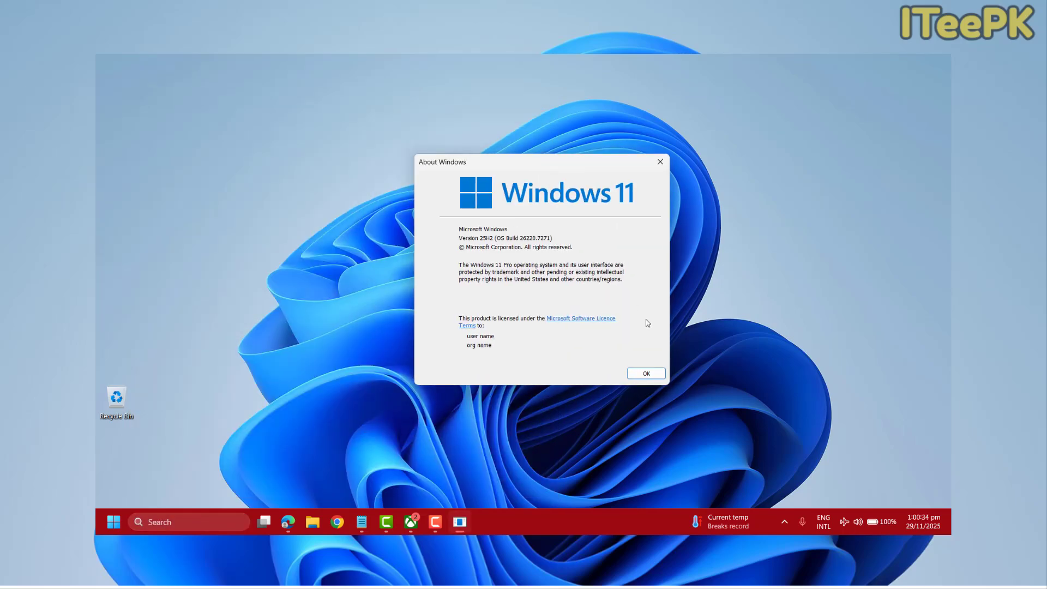
pyautogui.moveTo(649, 328)
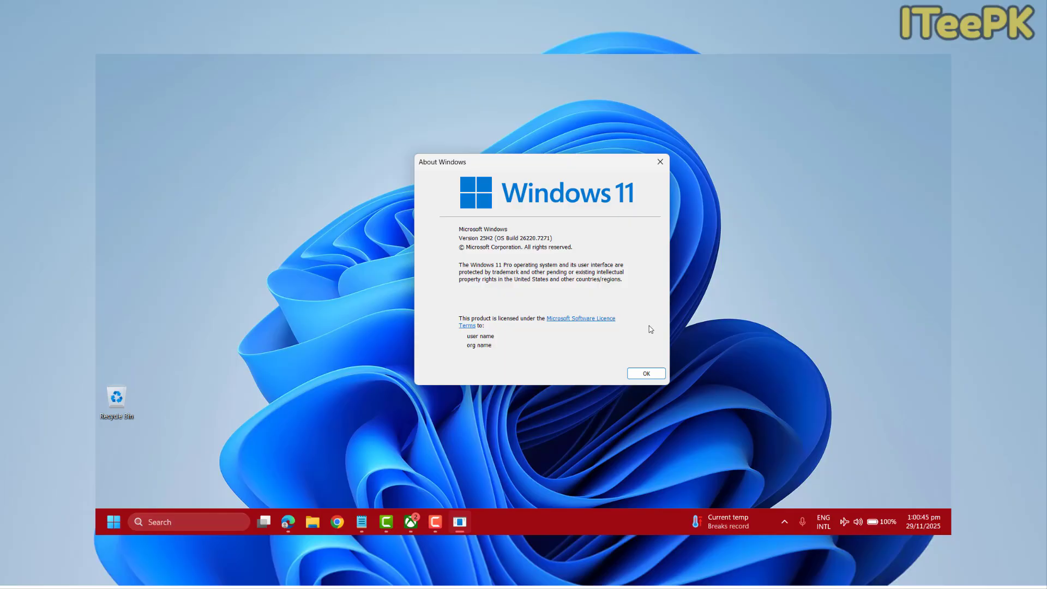
pyautogui.moveTo(724, 453)
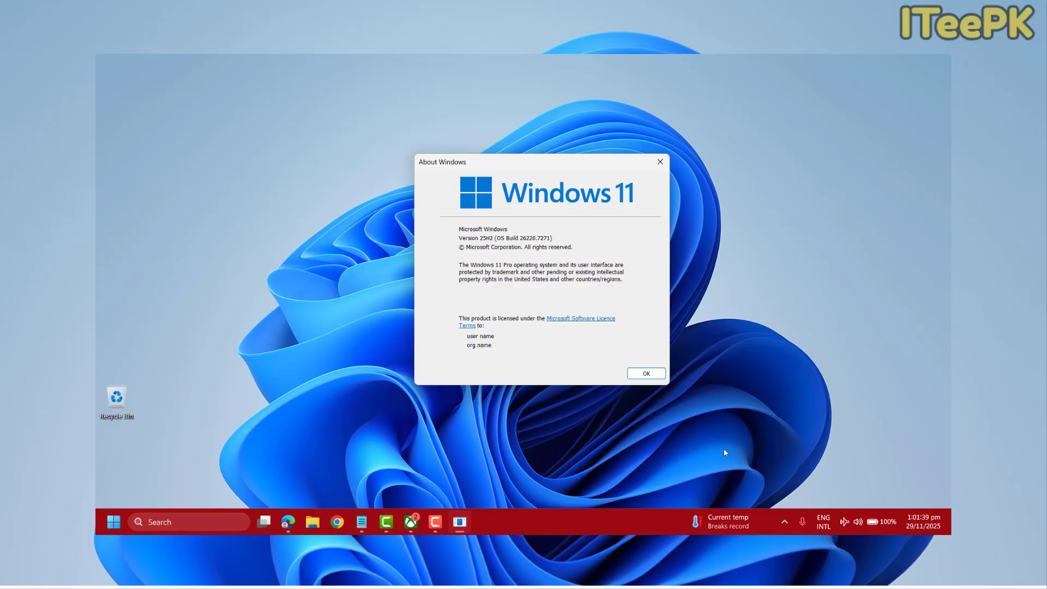
# Step: Search 'settings' from the taskbar and launch the Settings app from Best match
pyautogui.click(644, 372)
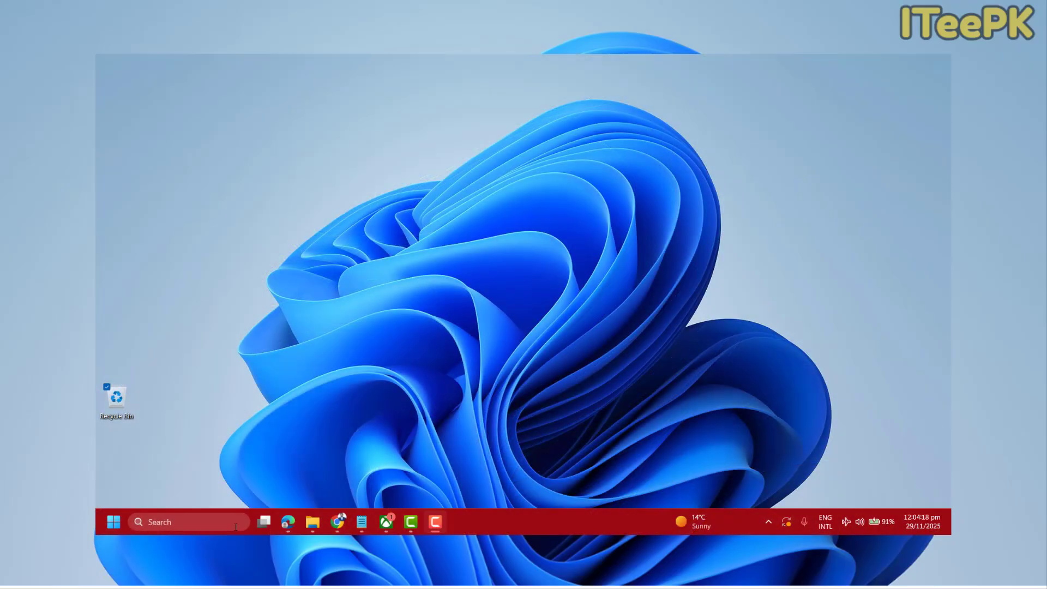
pyautogui.write('settings')
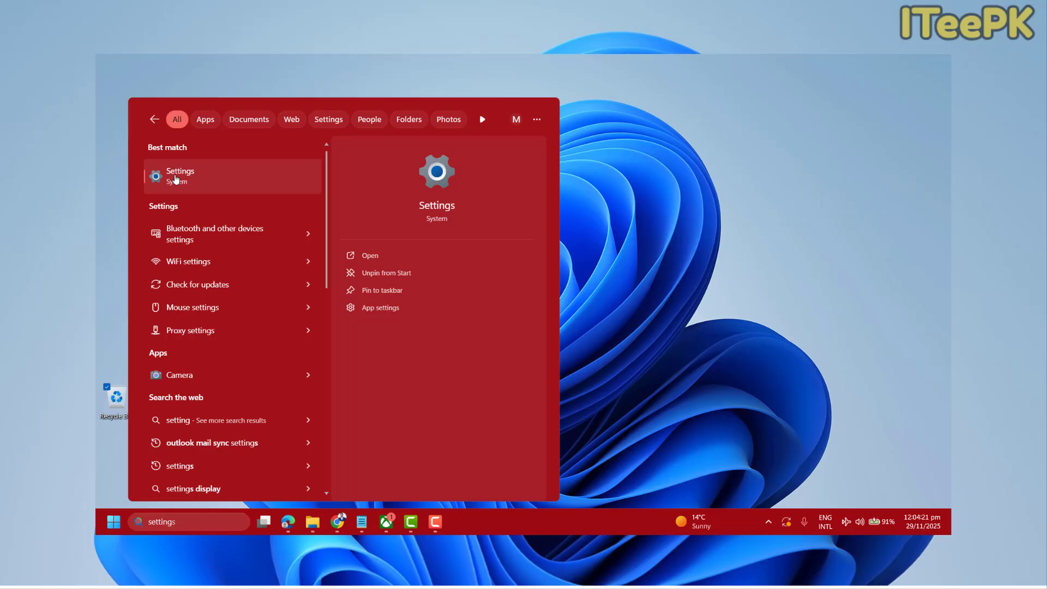
pyautogui.click(181, 175)
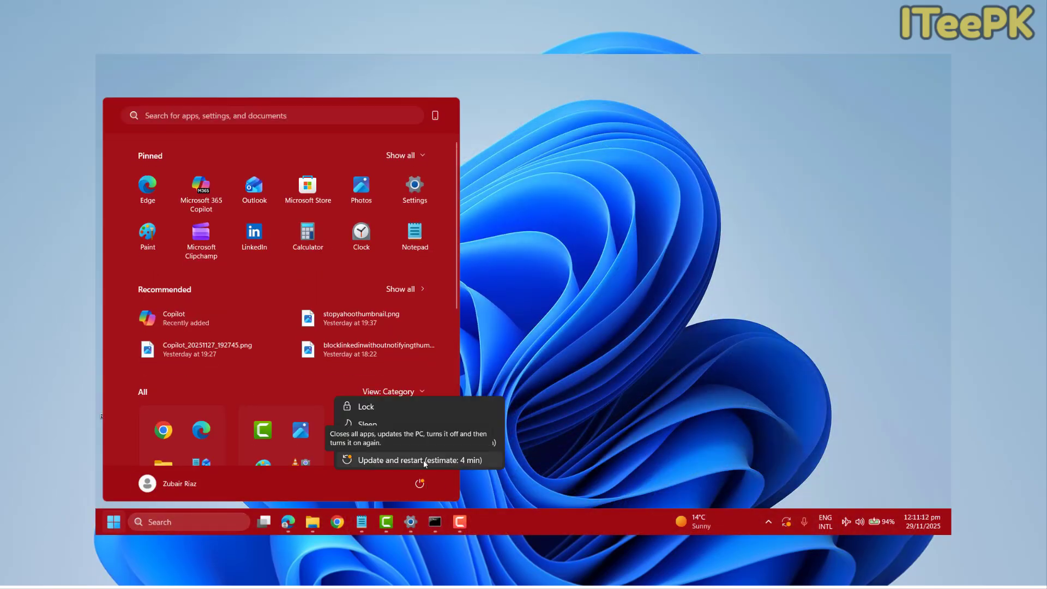
pyautogui.write('settings')
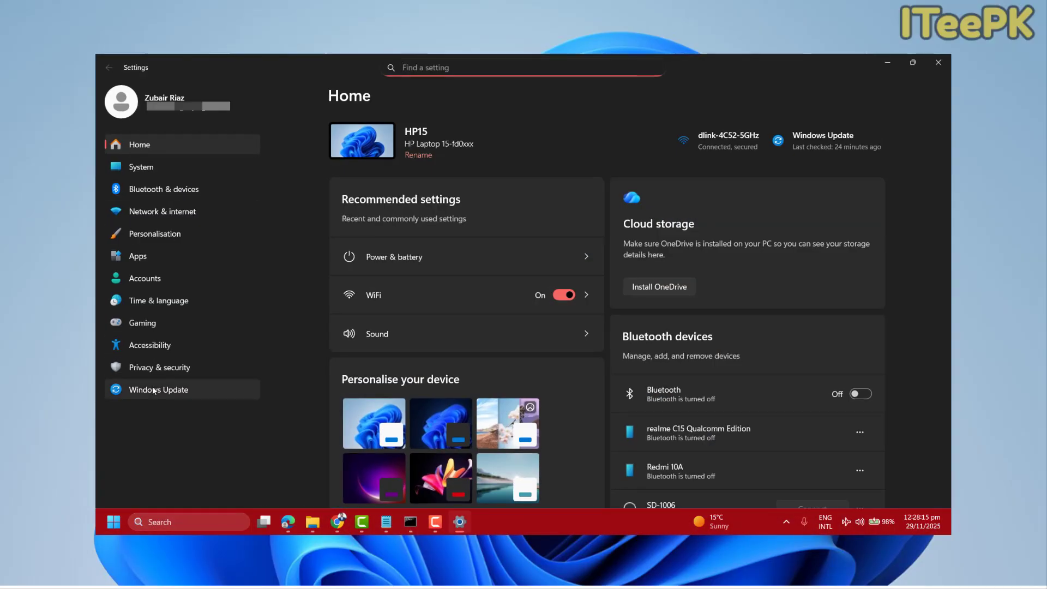
# Step: Check Update history, then show About's specs: Windows 11 Pro 25H2, build 26220.7271
pyautogui.click(159, 389)
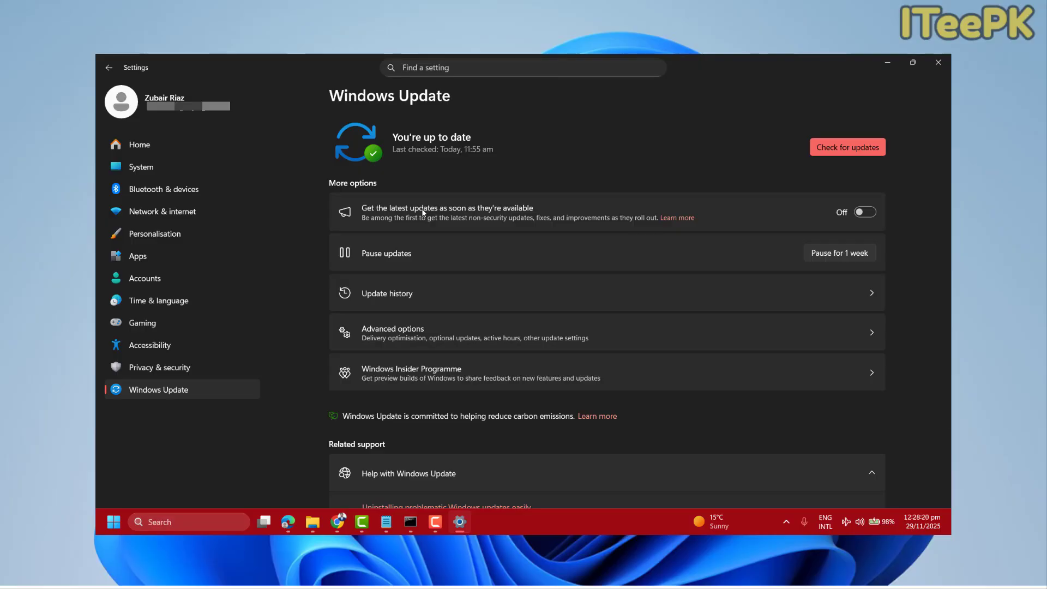
pyautogui.click(387, 292)
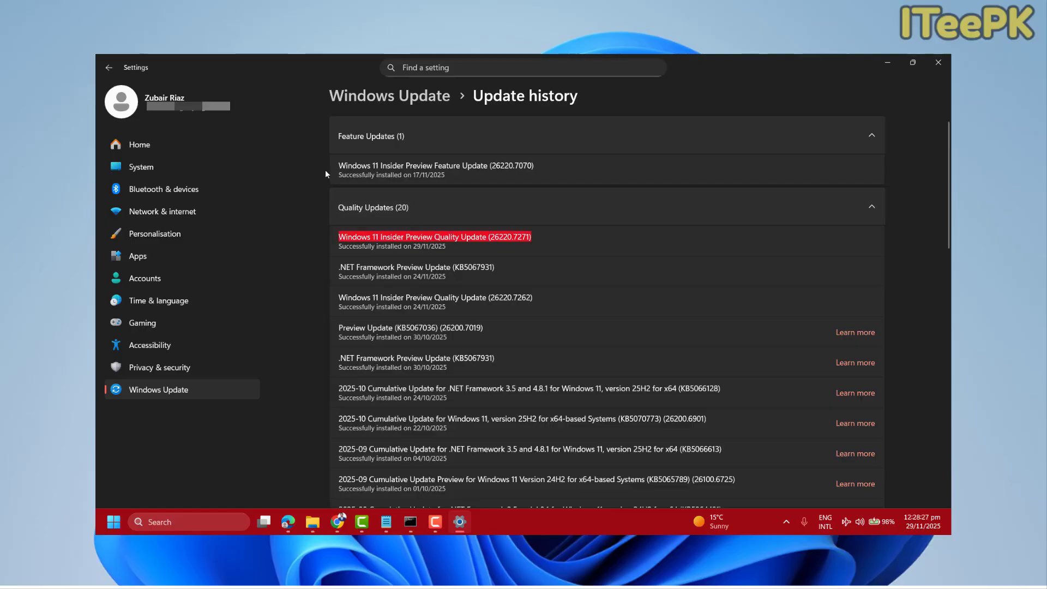
pyautogui.click(141, 166)
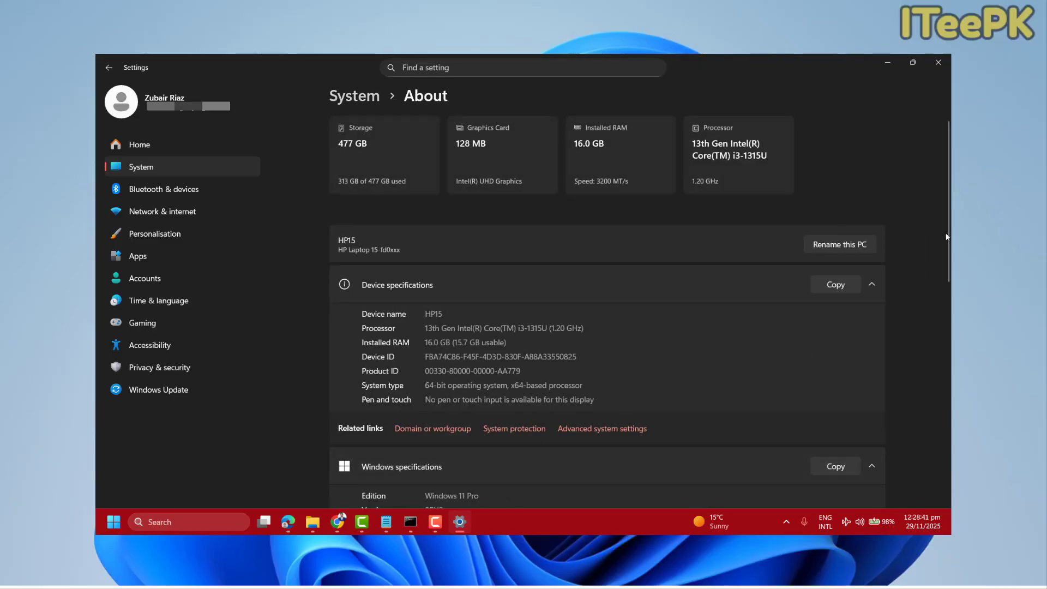
pyautogui.scroll(-3)
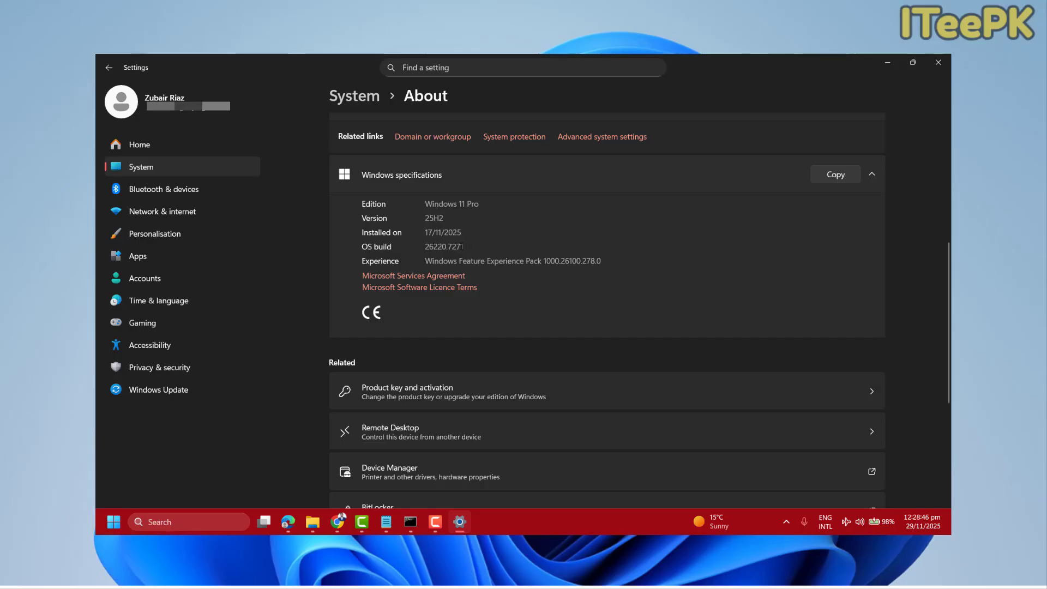
pyautogui.moveTo(544, 340)
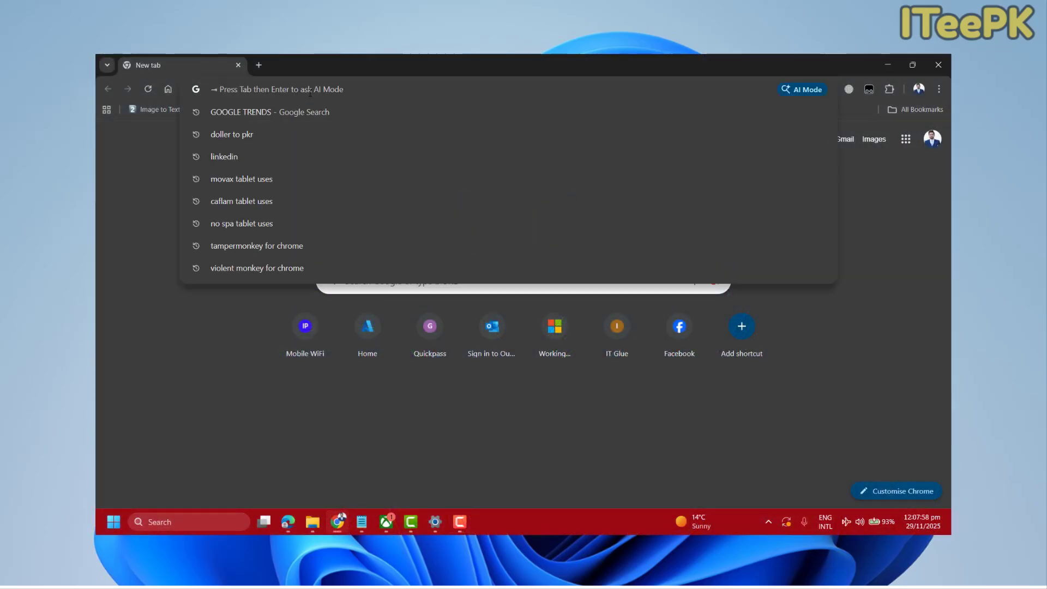
# Step: Search 'Download vivet' and save ViVeTool-v0.3.4-IntelAmd.zip from GitHub Releases to Downloads
pyautogui.write('Download vivet')
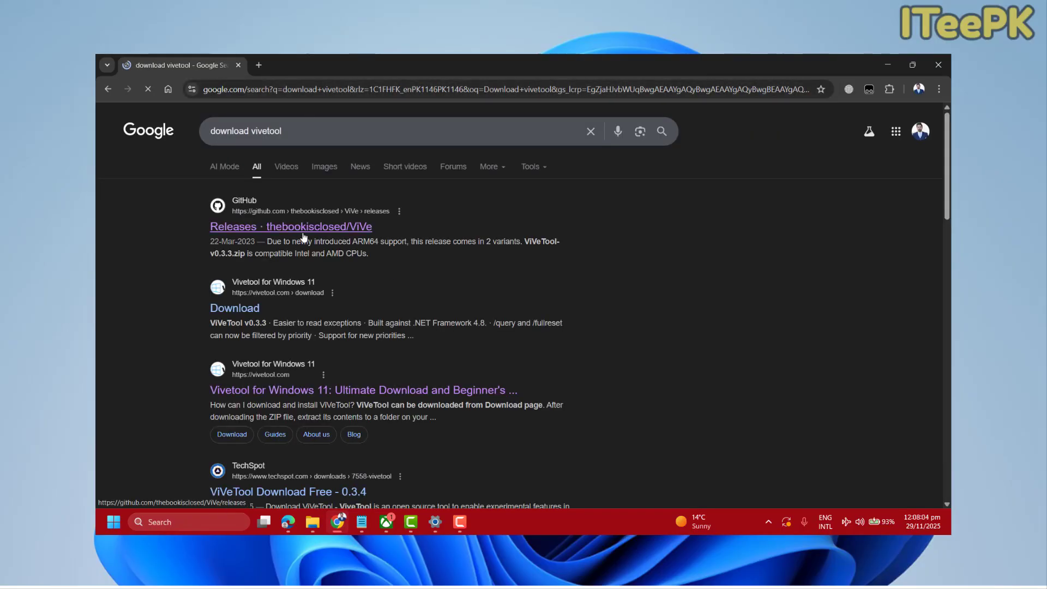
pyautogui.click(290, 226)
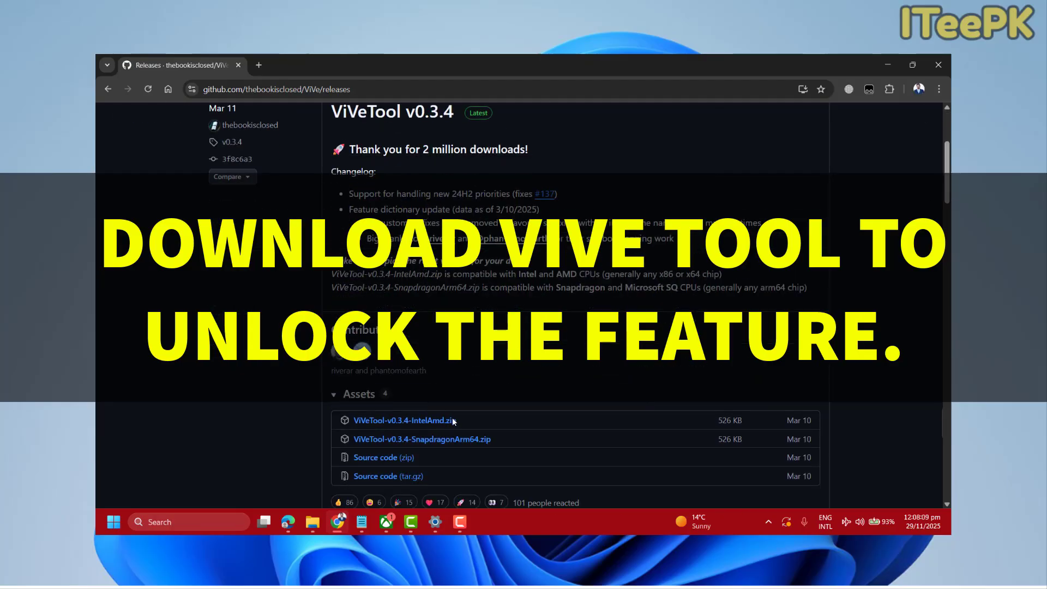
pyautogui.click(403, 420)
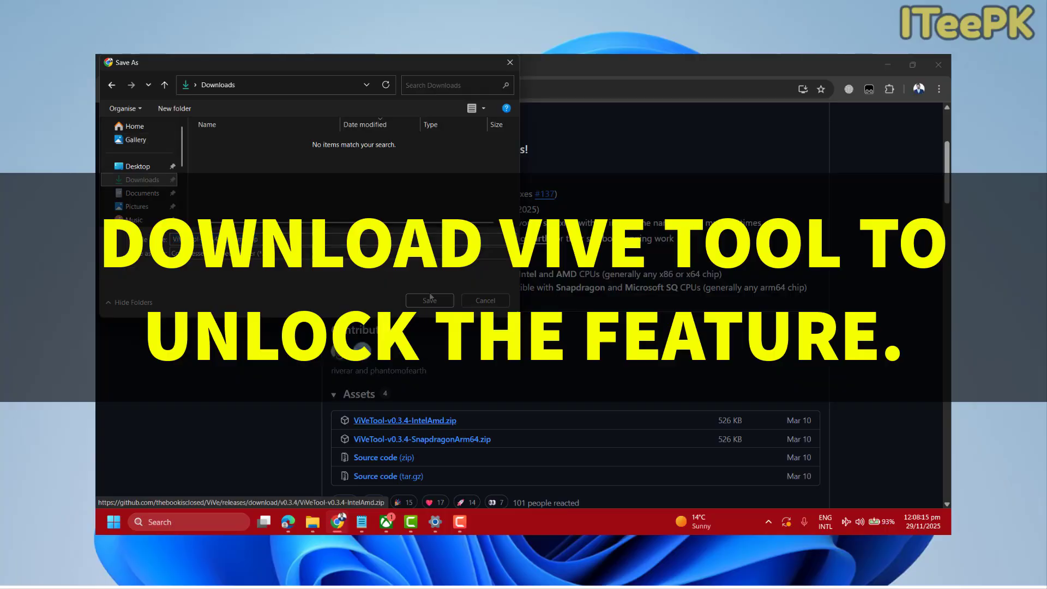
pyautogui.click(429, 300)
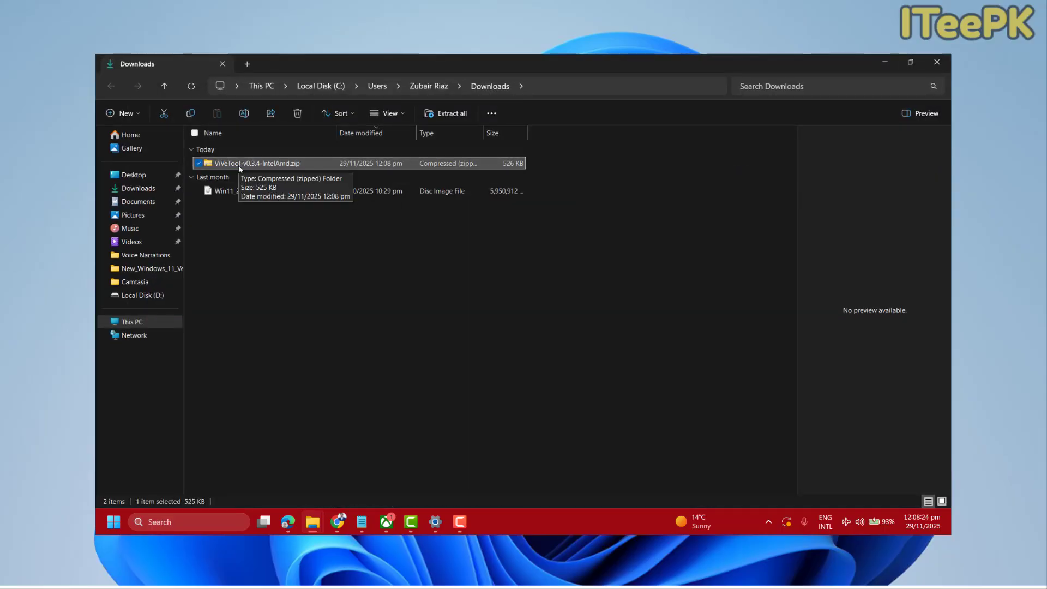
# Step: Extract ViVeTool-v0.3.4-IntelAmd.zip in Downloads and launch Command Prompt as administrator
pyautogui.click(450, 113)
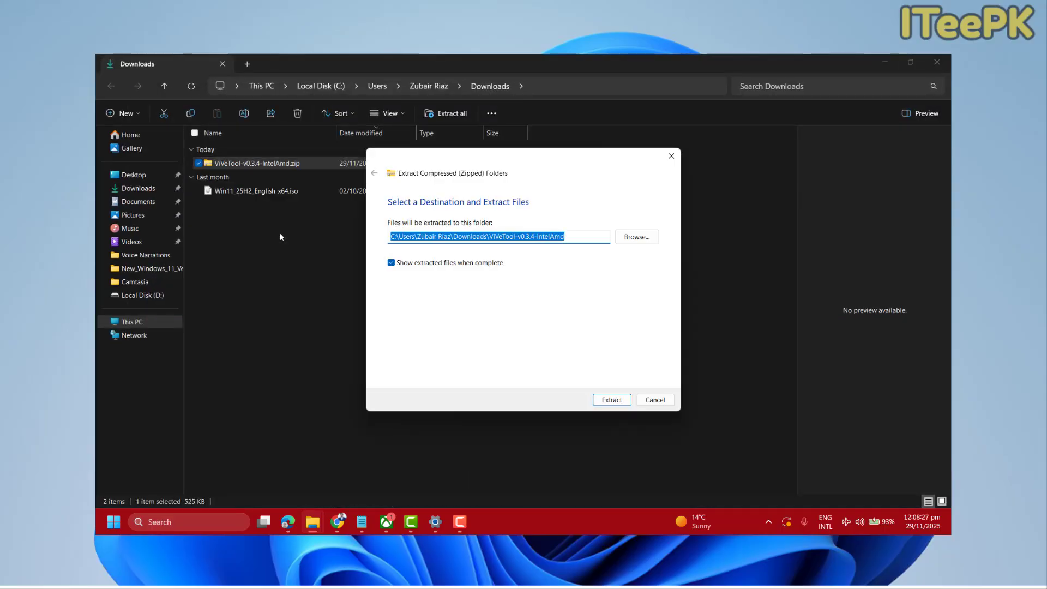
pyautogui.click(610, 400)
pyautogui.write('cmd')
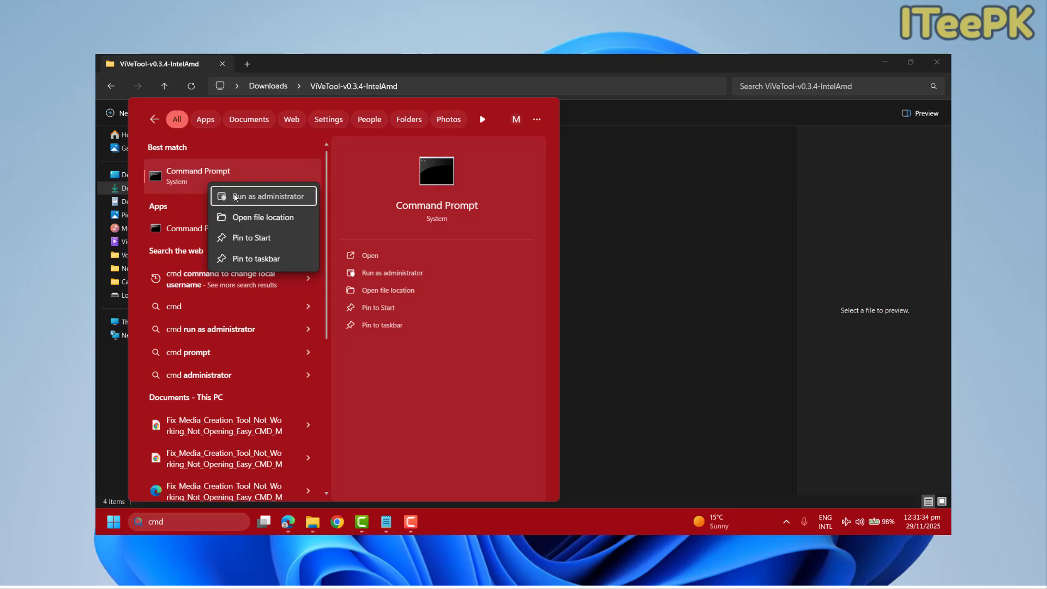
pyautogui.click(233, 196)
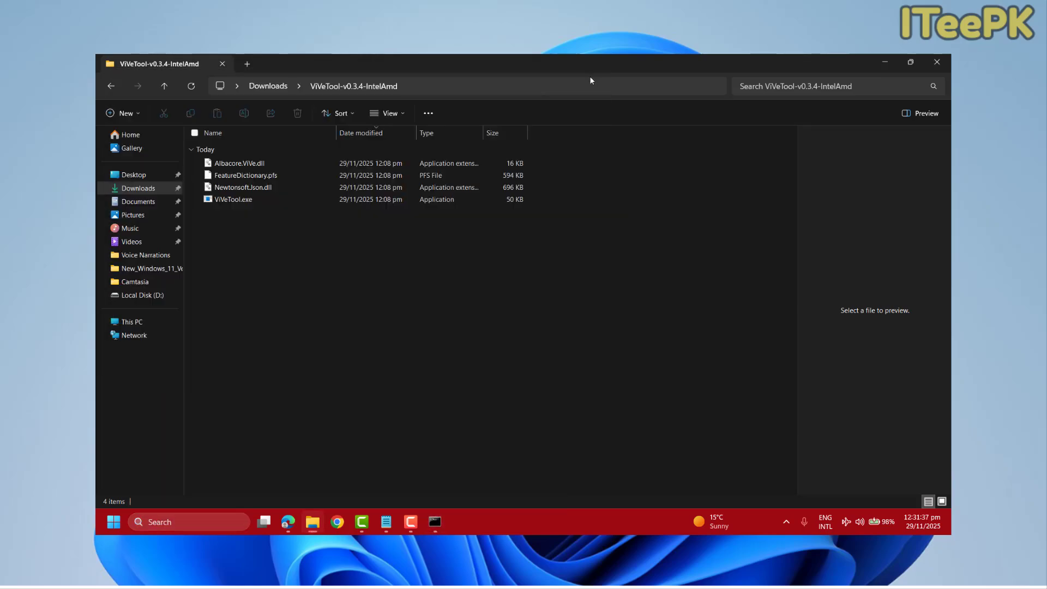
pyautogui.click(467, 85)
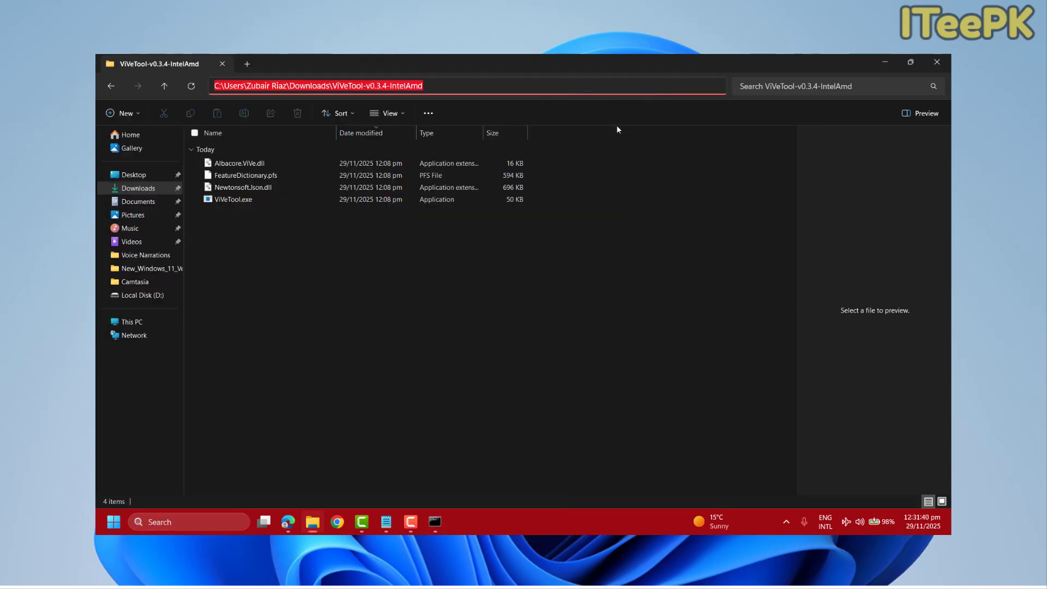
pyautogui.click(434, 521)
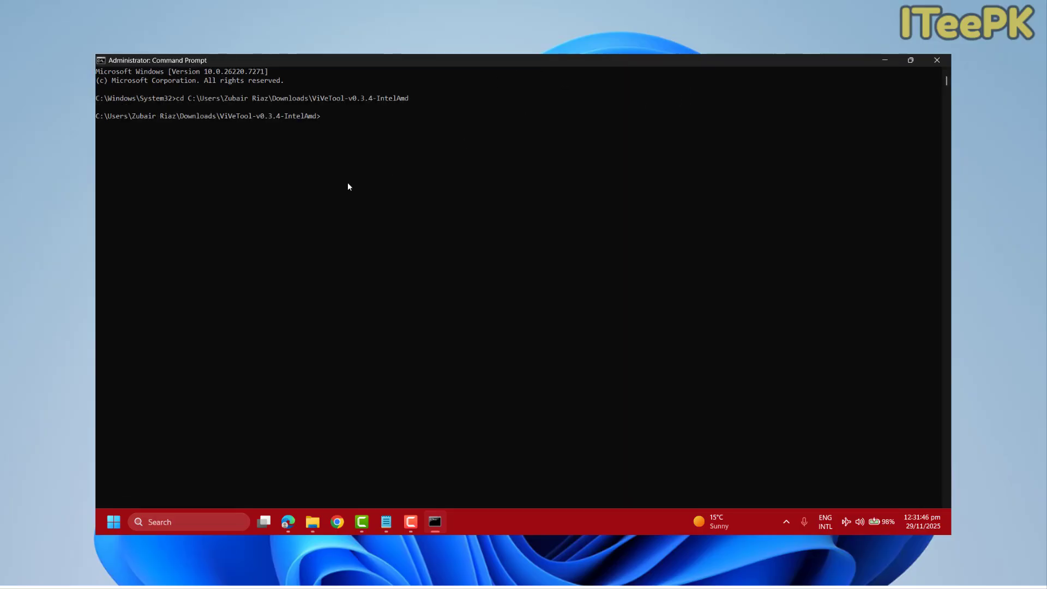
# Step: Enter vivetool /enable /id:59765208 at the ViVeTool folder prompt
pyautogui.write('vivetool /enable /id:')
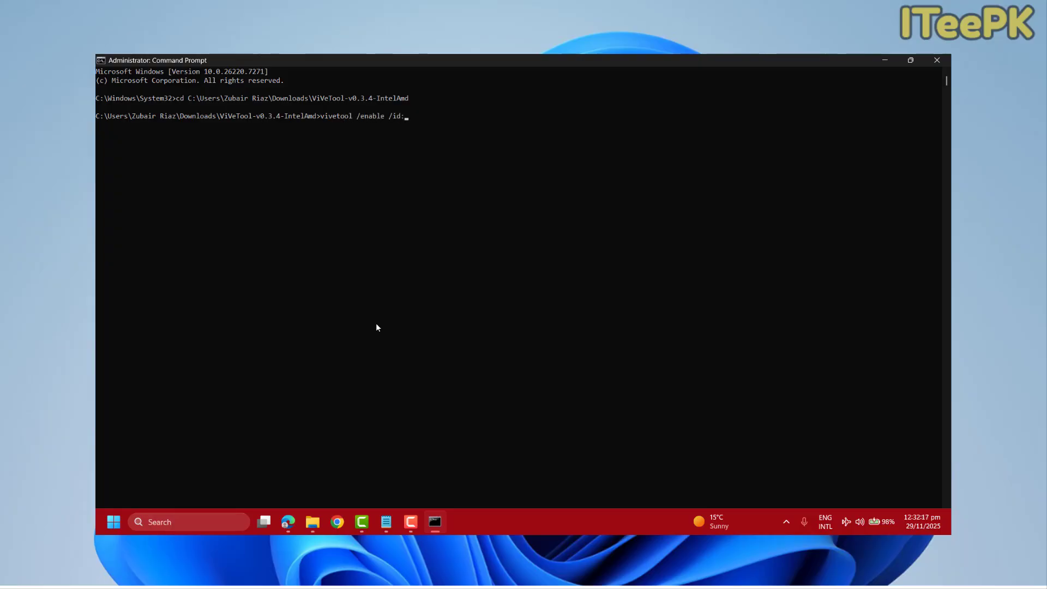
pyautogui.write('59765208')
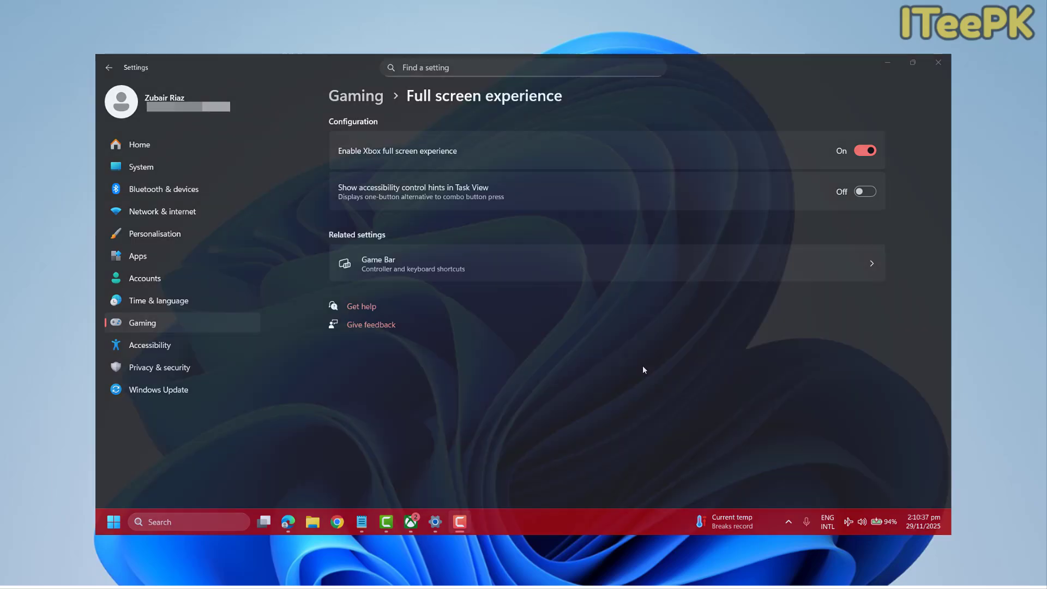
# Step: Search 'settins', open Settings, and confirm Gaming's full screen experience toggle is On
pyautogui.click(937, 62)
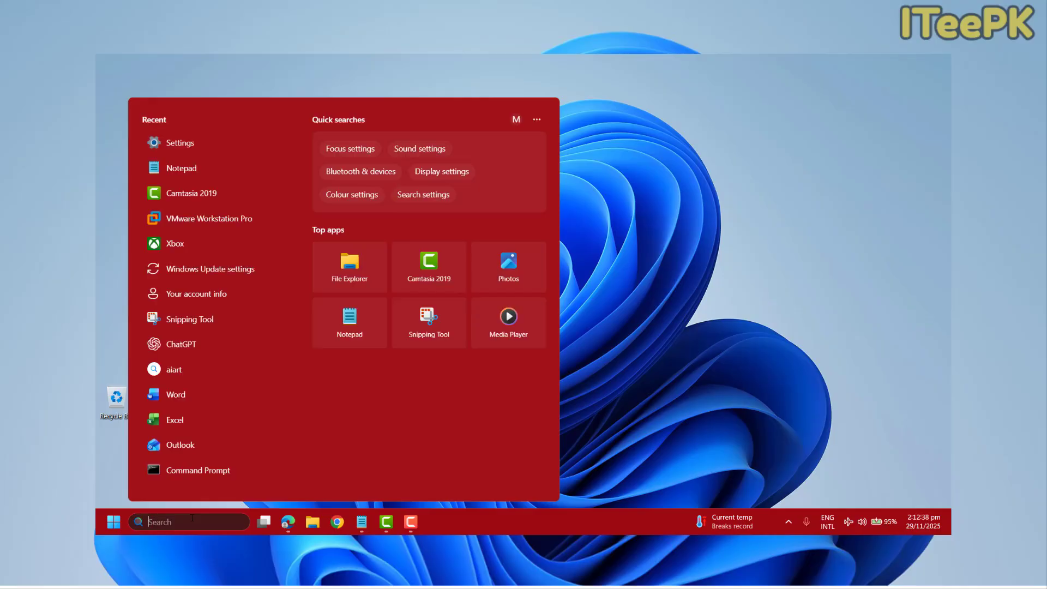
pyautogui.write('settins')
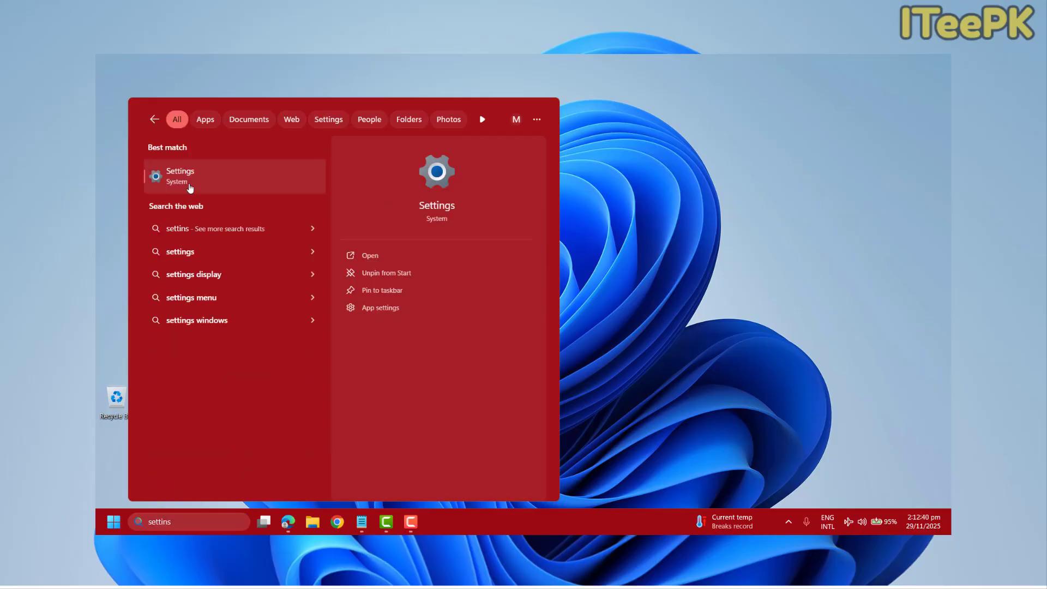
pyautogui.click(181, 176)
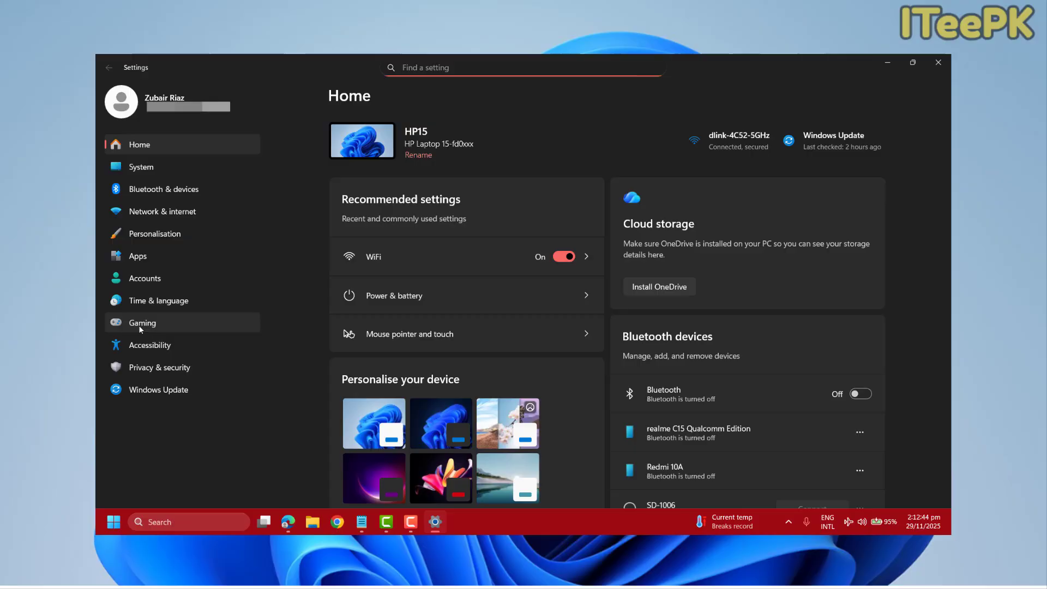
pyautogui.click(142, 323)
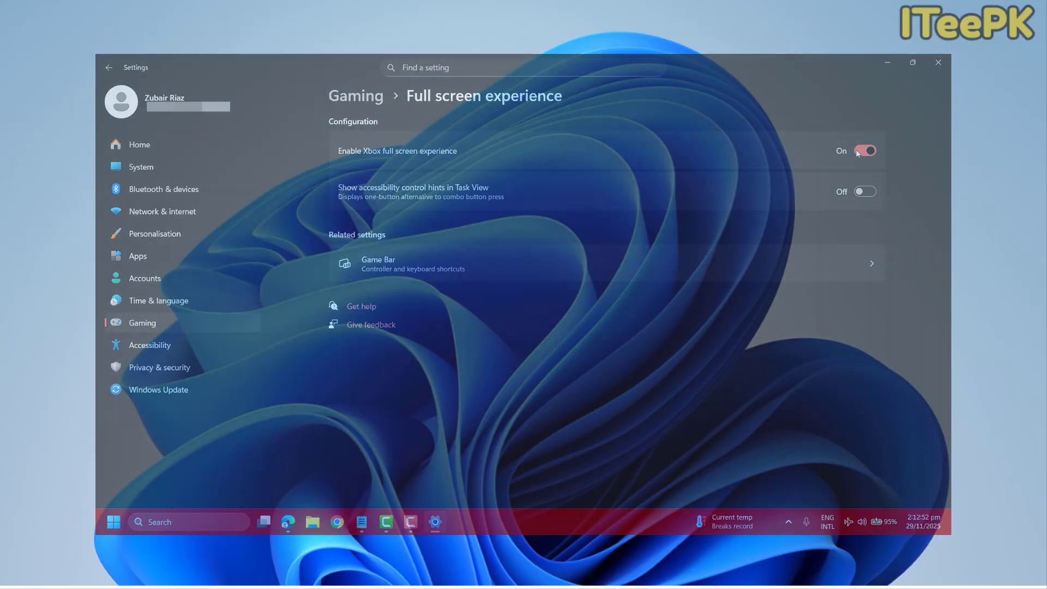
pyautogui.click(938, 62)
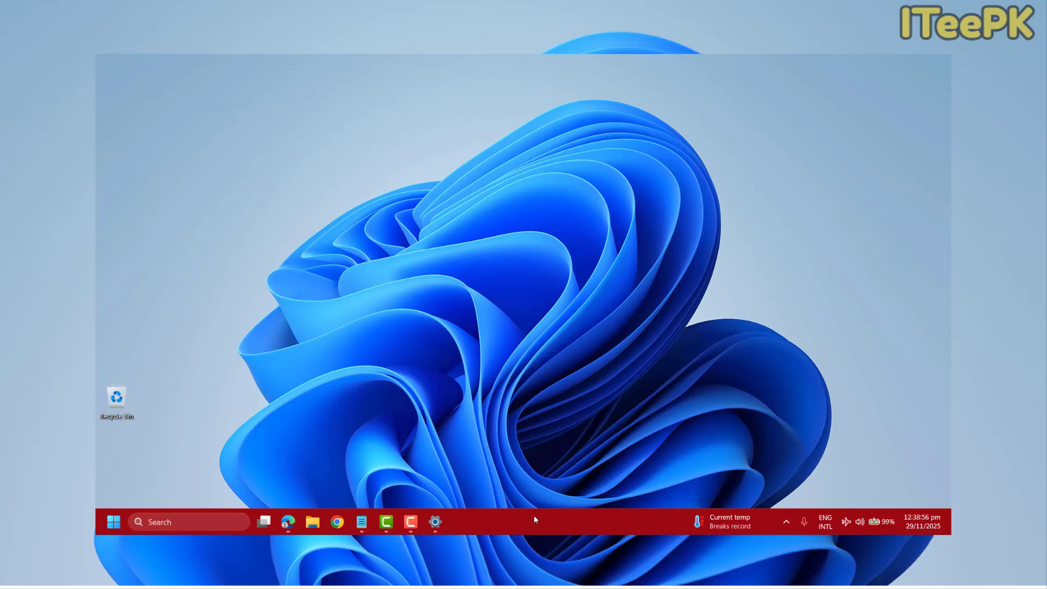
# Step: Go through Taskbar settings and Task View into the Xbox full screen experience desktop
pyautogui.rightClick(534, 520)
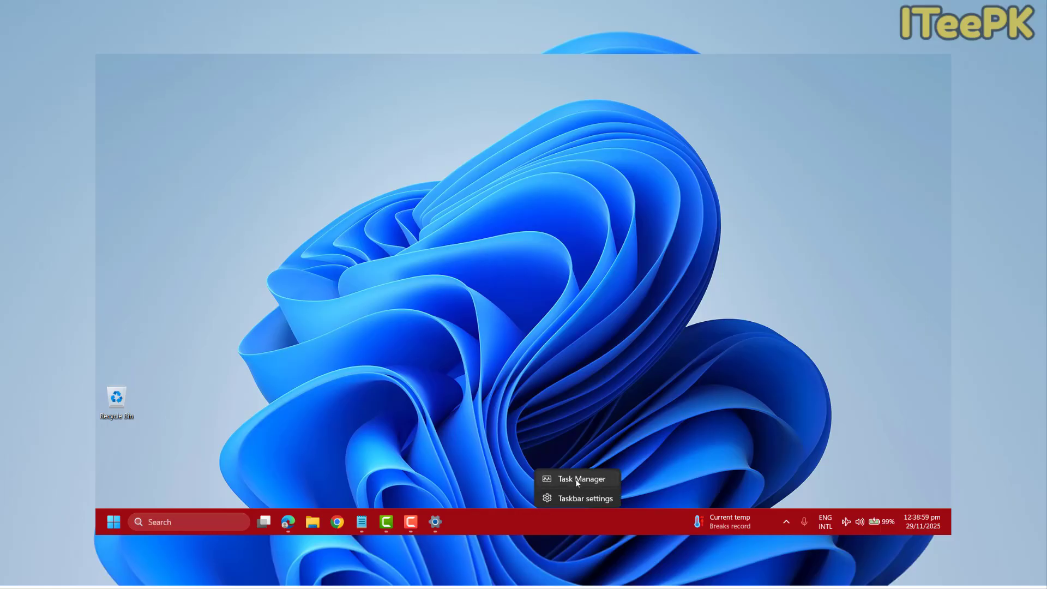
pyautogui.click(584, 498)
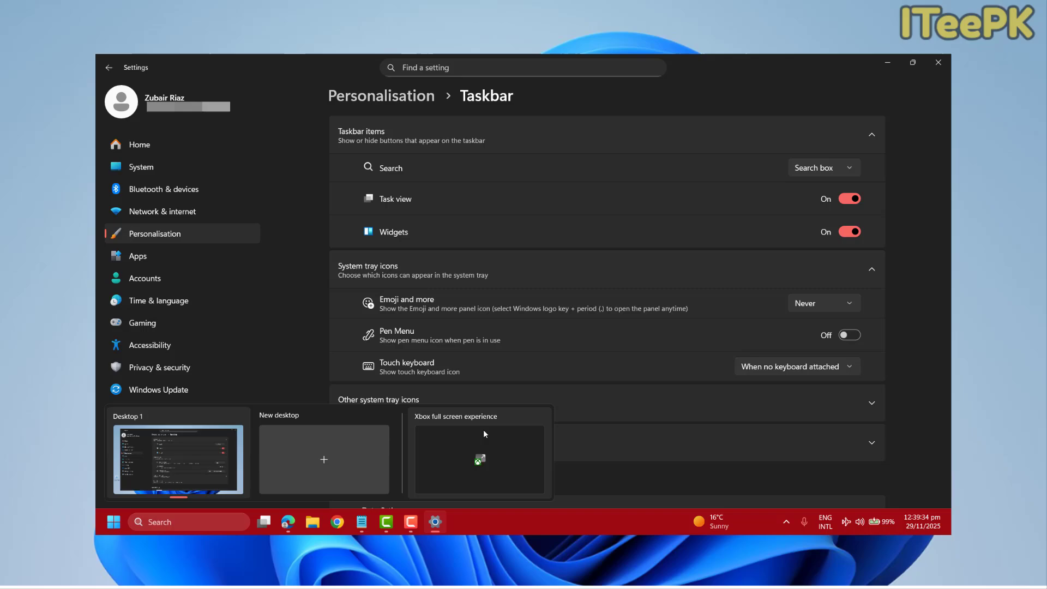
pyautogui.moveTo(494, 465)
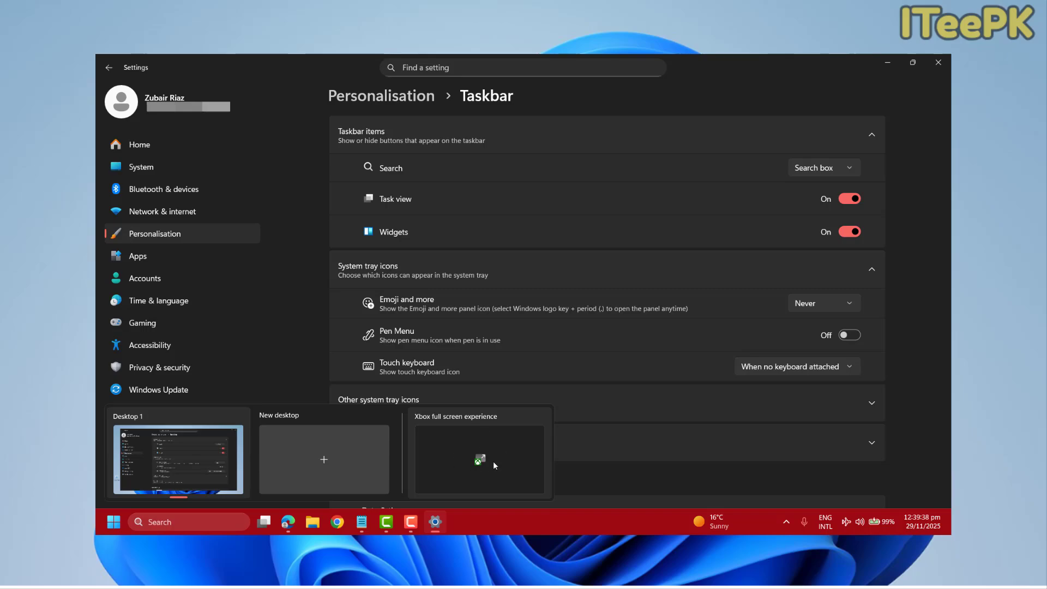
pyautogui.click(479, 460)
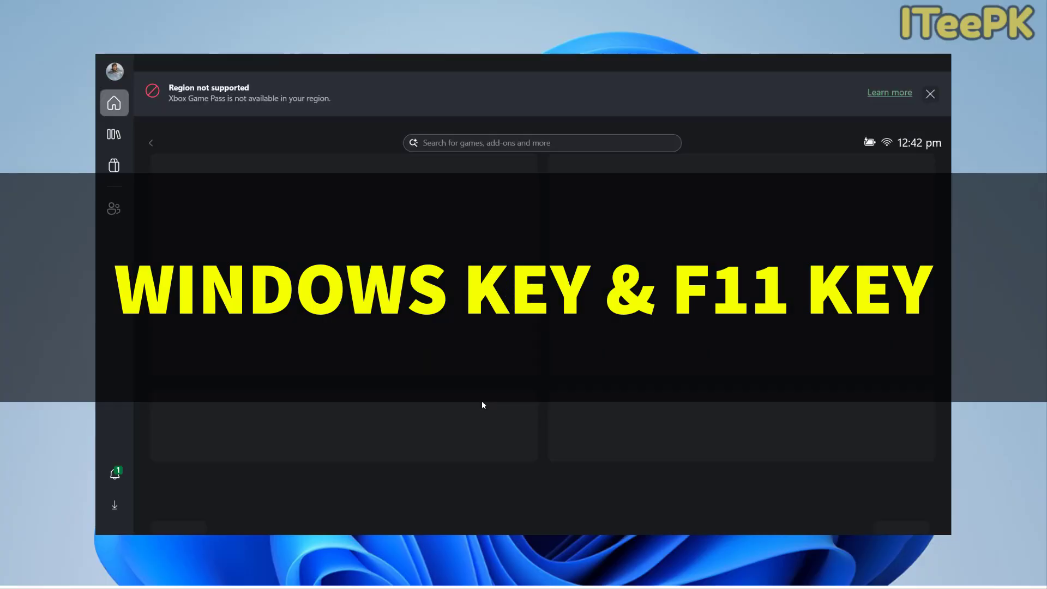
# Step: Dismiss the region-not-supported notice and the survey prompt
pyautogui.click(929, 93)
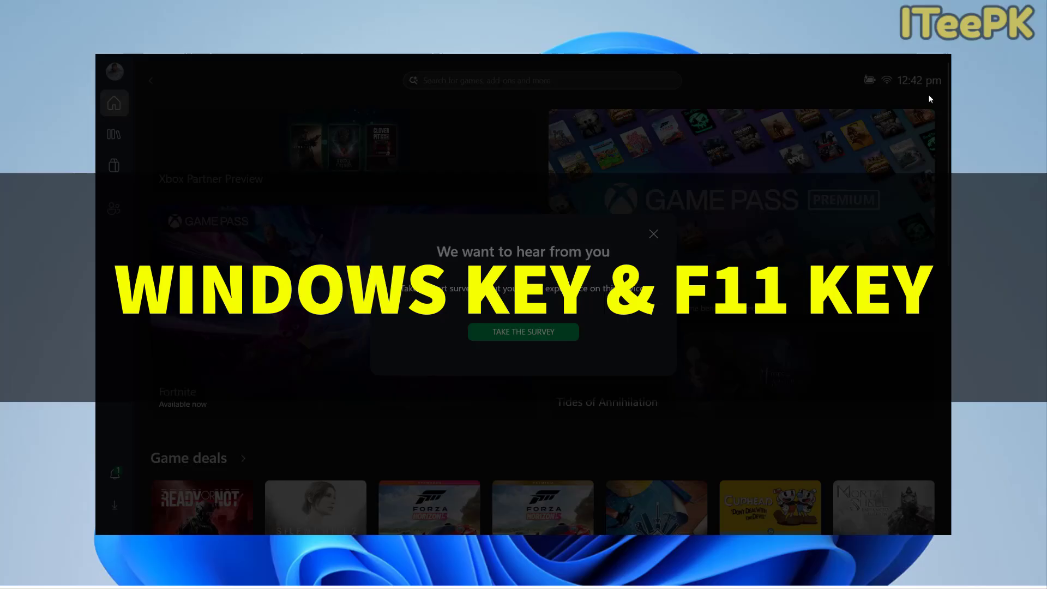
pyautogui.click(652, 234)
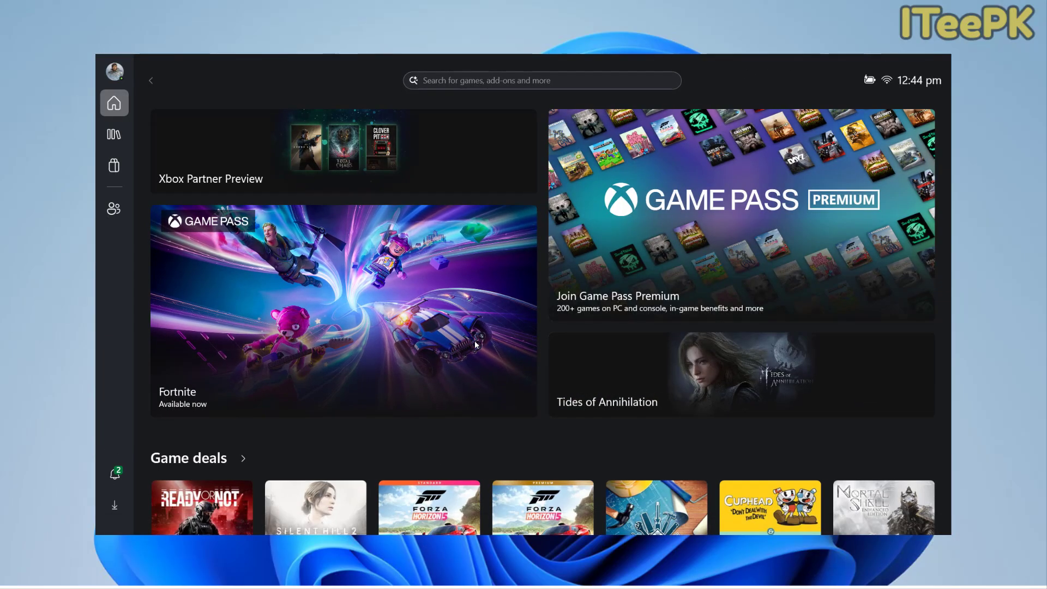
pyautogui.click(114, 72)
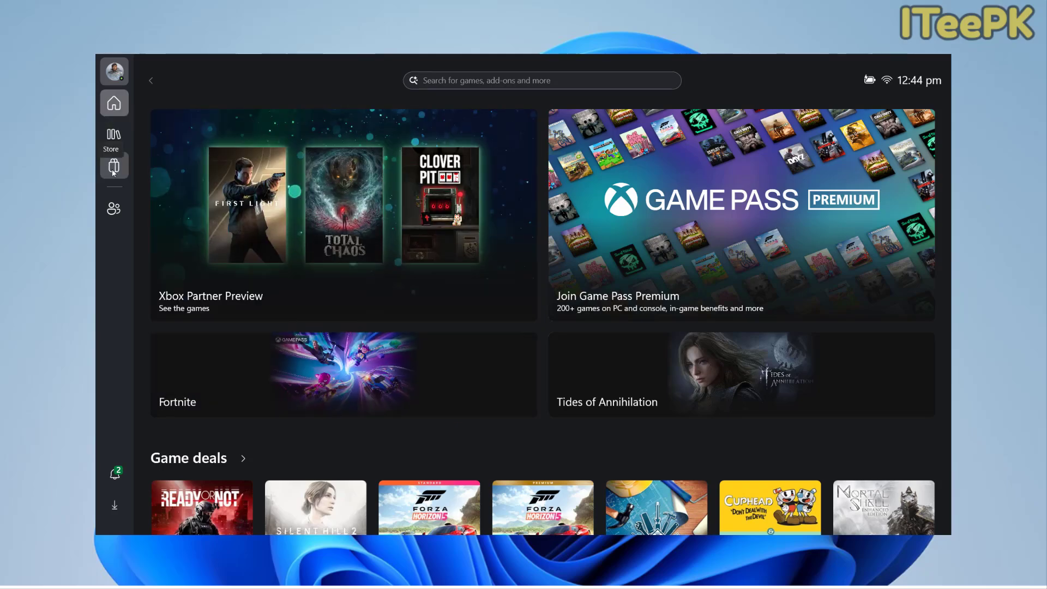
# Step: Browse the Store and Friends list, then return to the Xbox Full Screen home
pyautogui.click(114, 166)
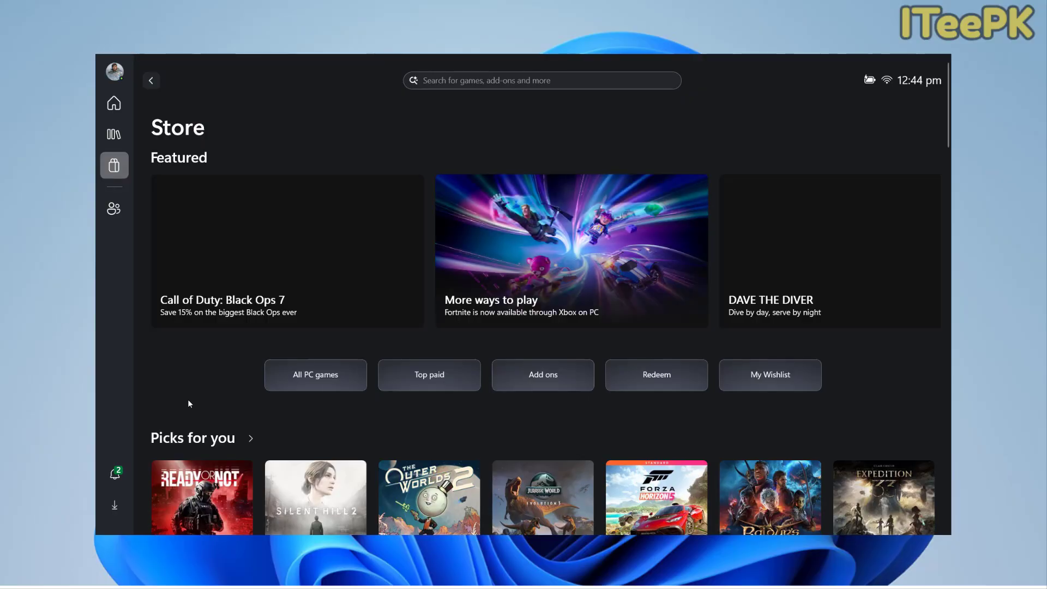
pyautogui.moveTo(114, 208)
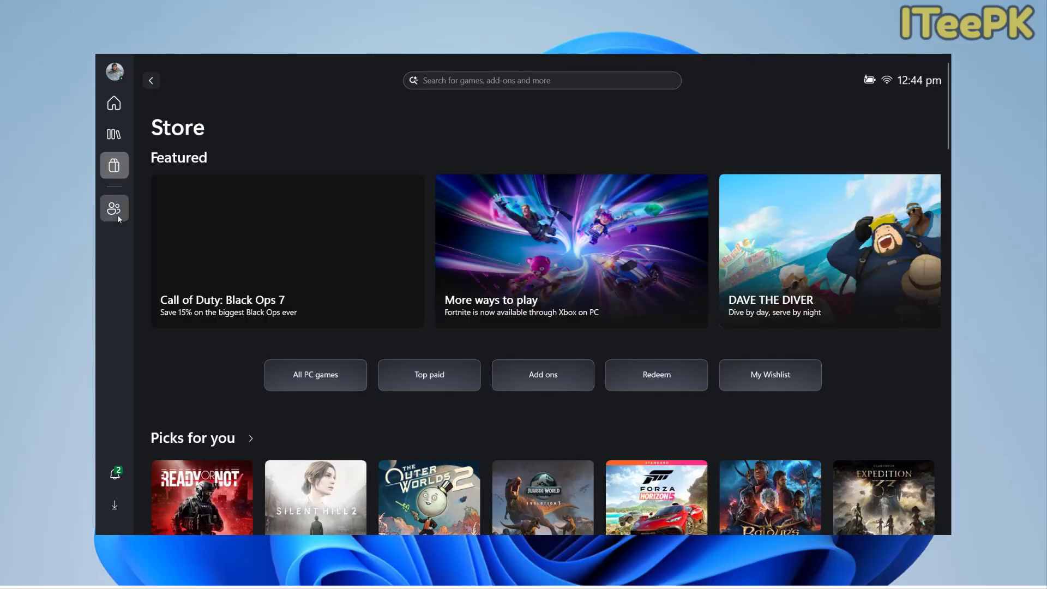
pyautogui.click(114, 208)
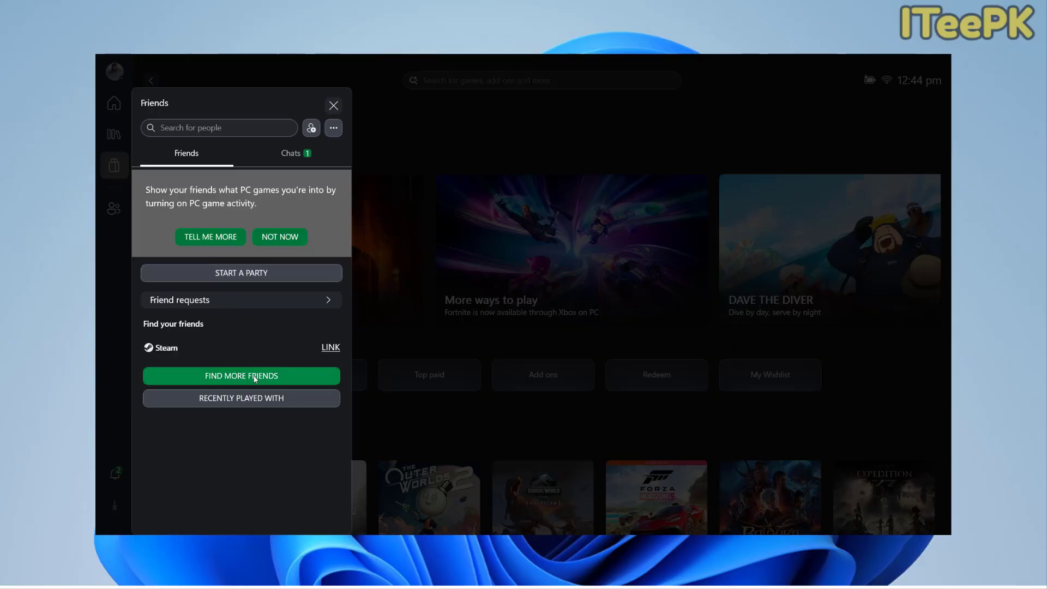
pyautogui.click(333, 106)
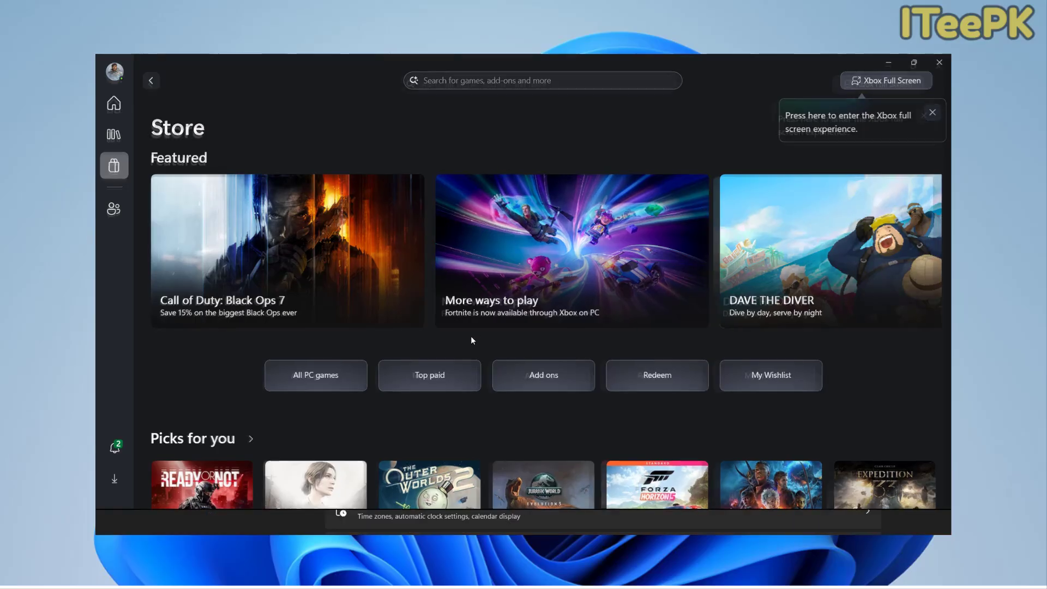
pyautogui.click(113, 103)
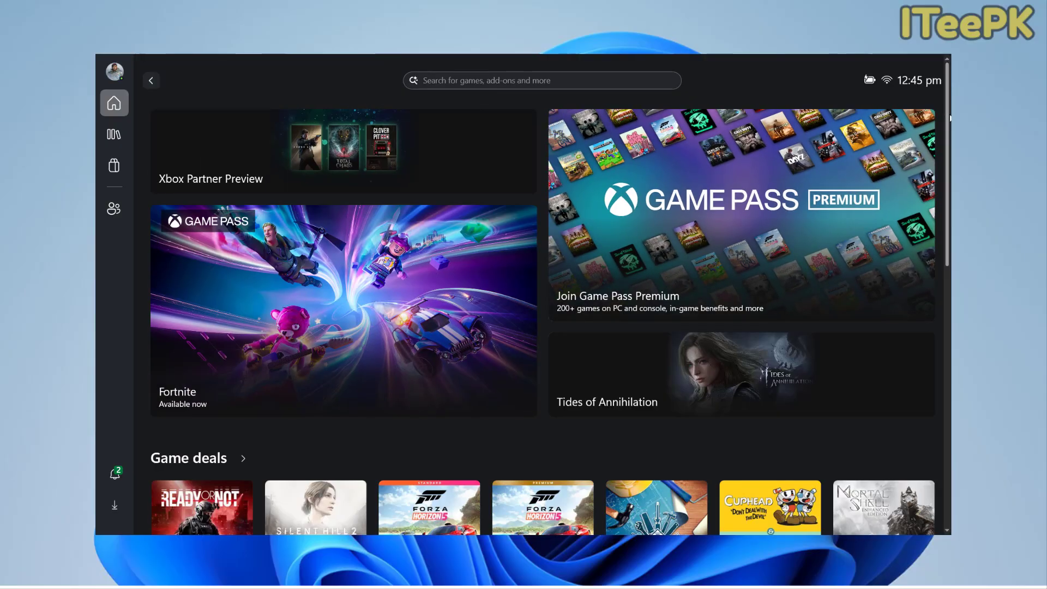
# Step: Scroll Home, open the Solo Leveling: ARISE OVERDRIVE page from the Store, and go back
pyautogui.scroll(-3)
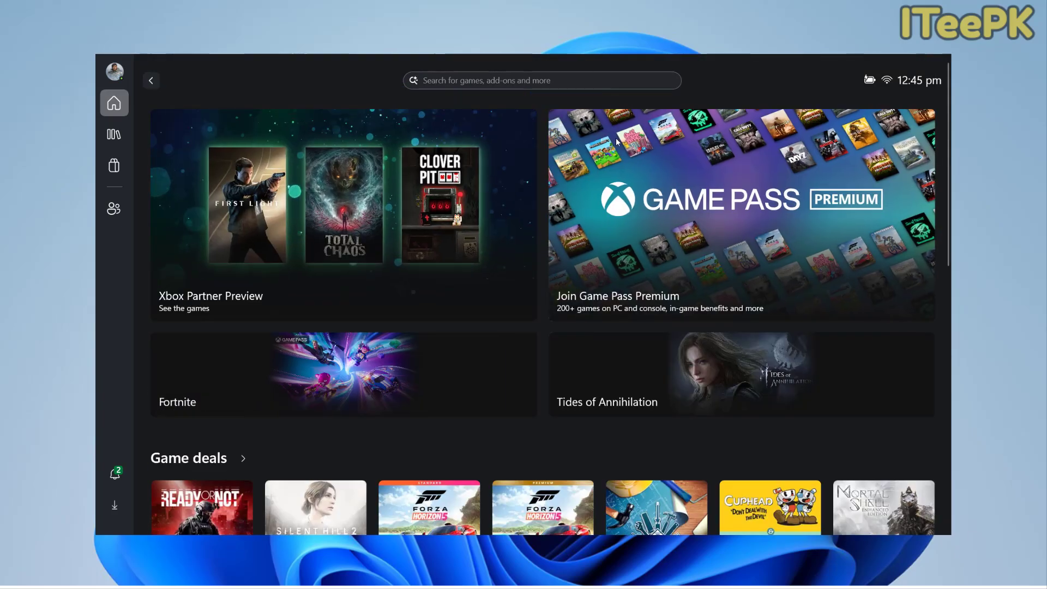
pyautogui.scroll(-3)
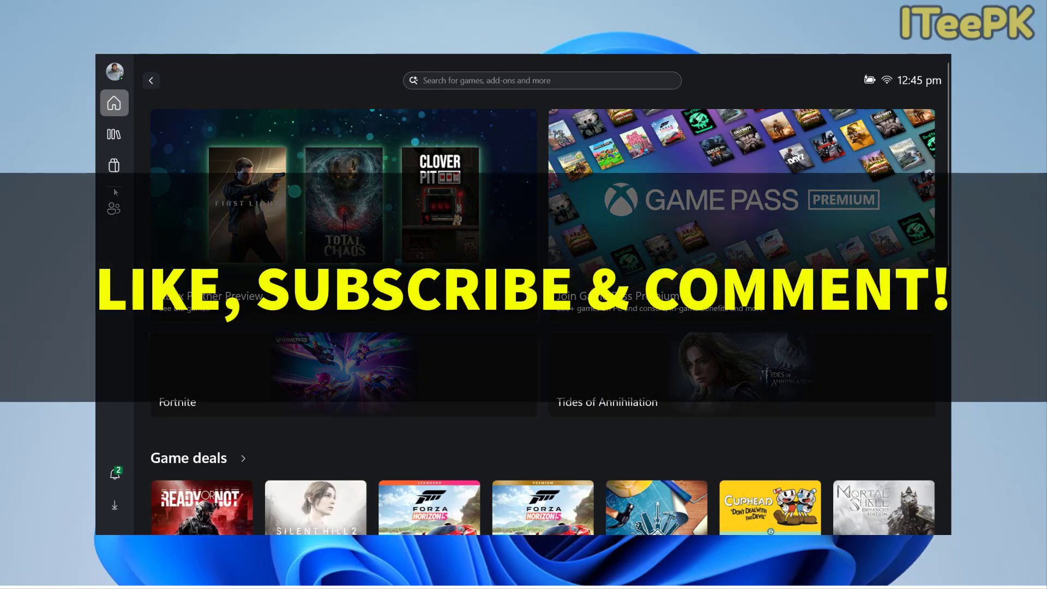
pyautogui.click(114, 165)
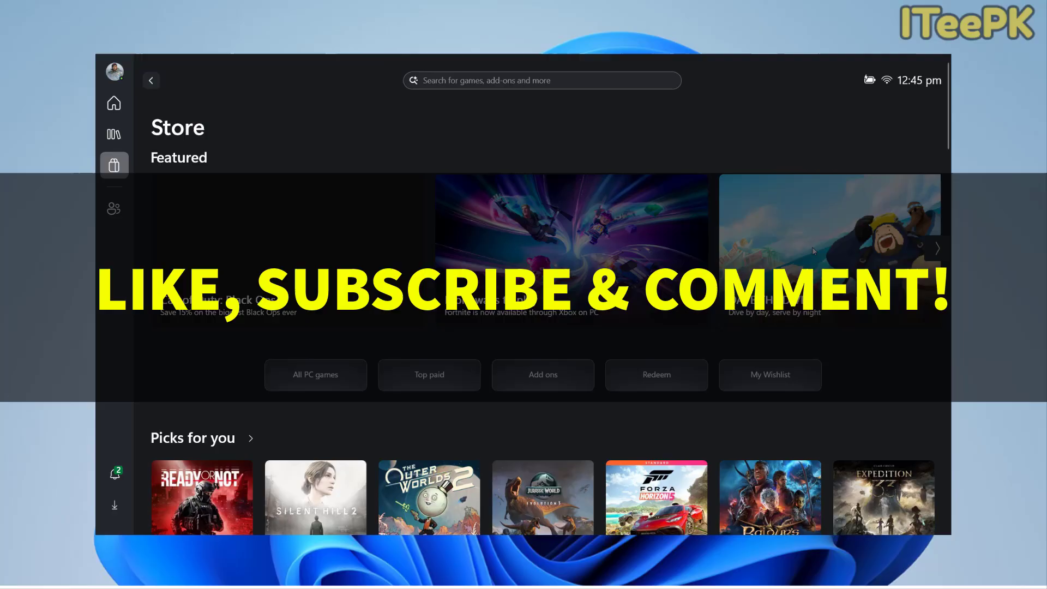
pyautogui.click(937, 248)
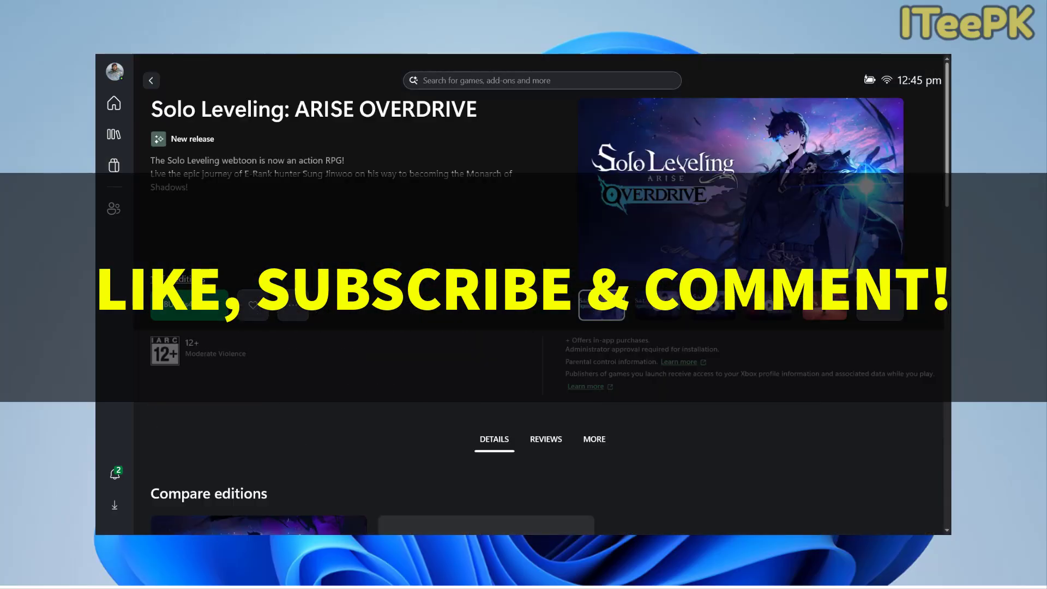
pyautogui.click(114, 165)
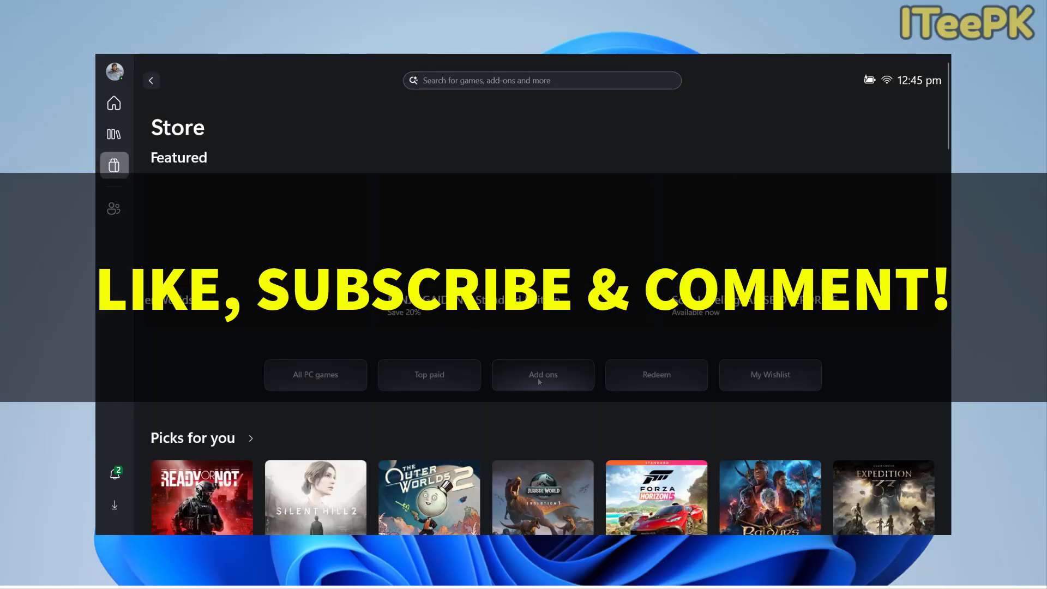